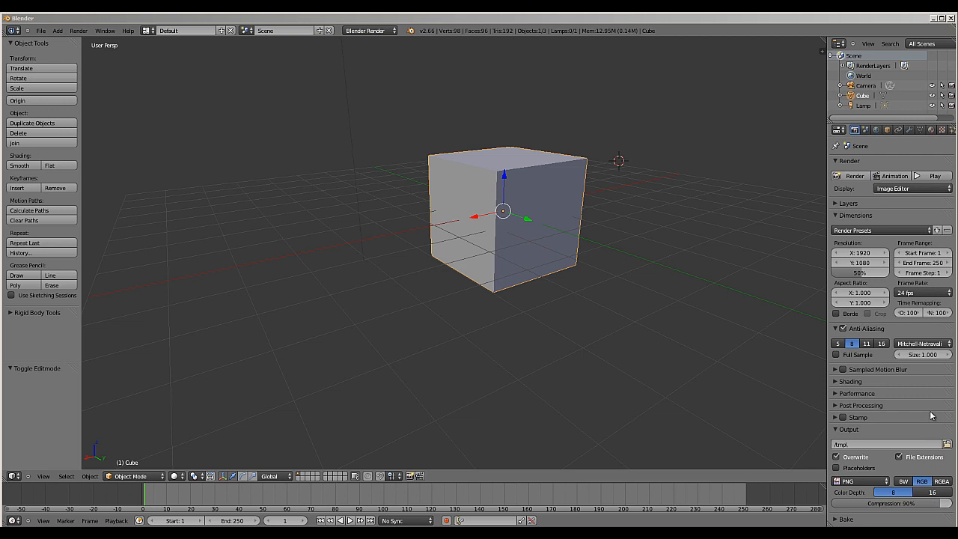
mouse_move(479, 213)
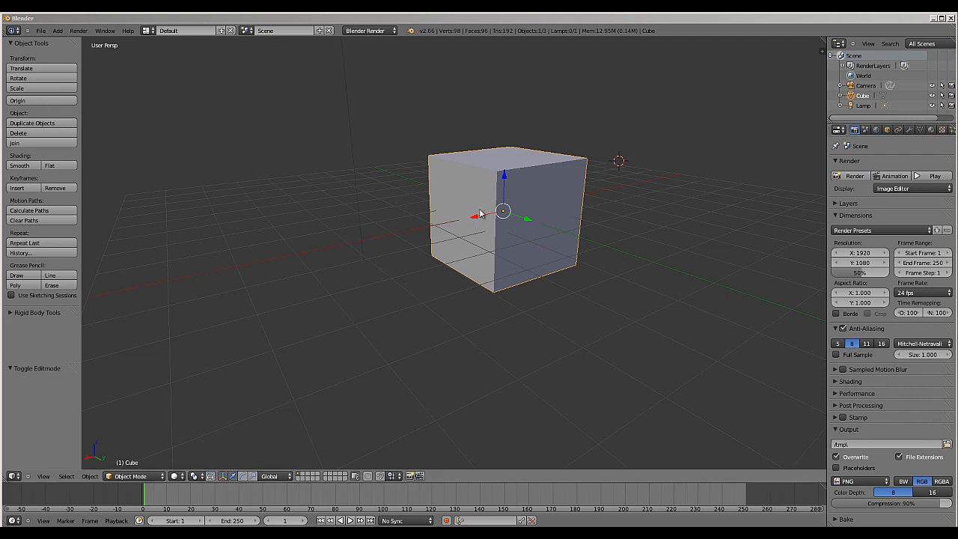
Step: Enter edit mode on the subdivided cube and deselect the whole mesh
drag(502, 213, 453, 239)
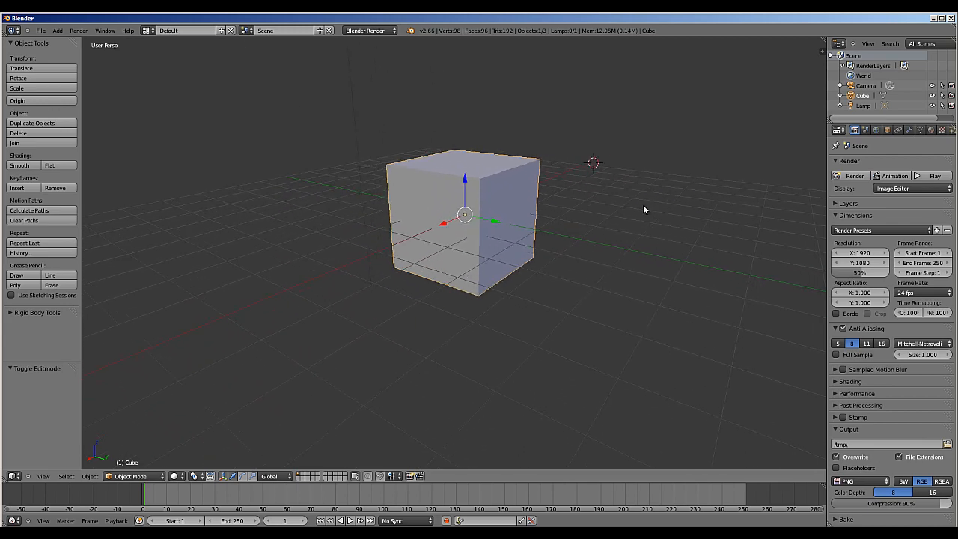
mouse_move(601, 199)
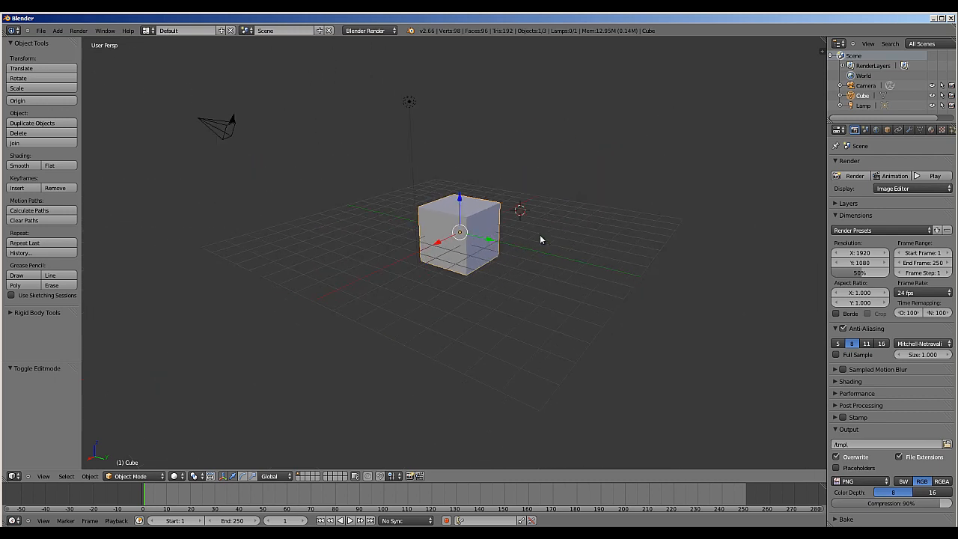
drag(541, 239, 645, 209)
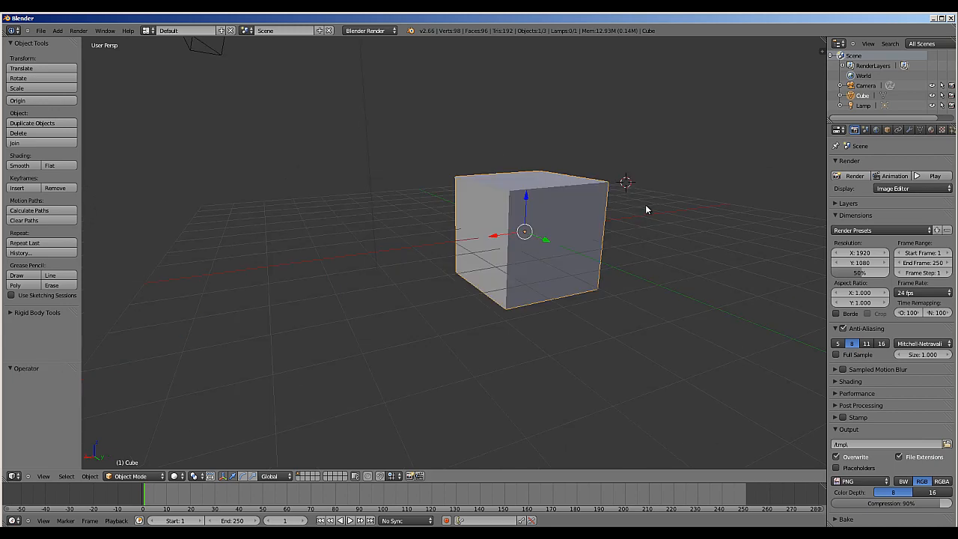
mouse_move(668, 198)
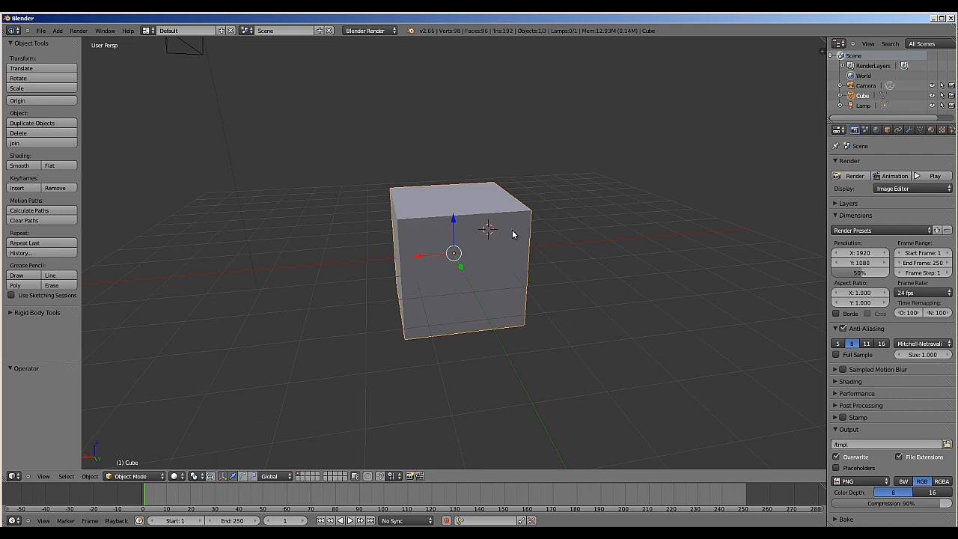
key(Tab)
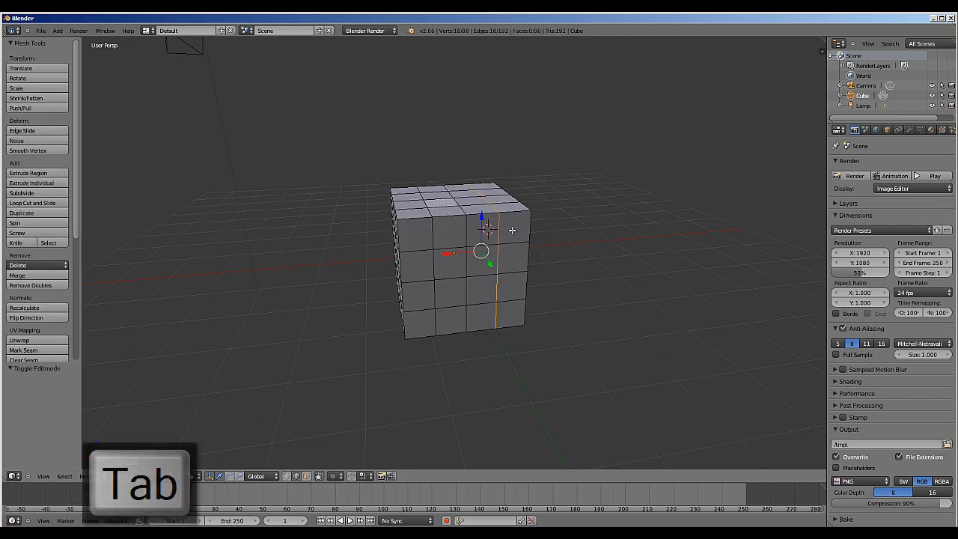
key(Tab)
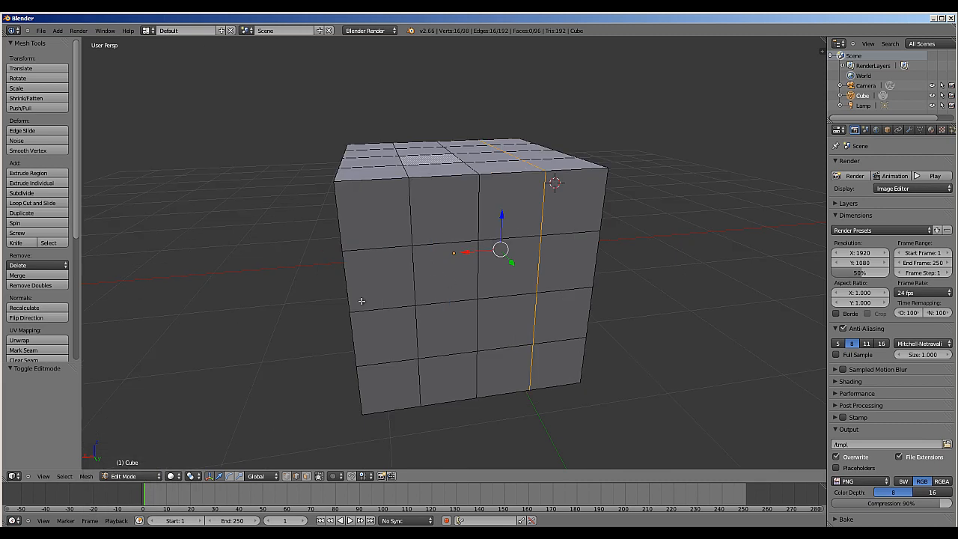
key(a)
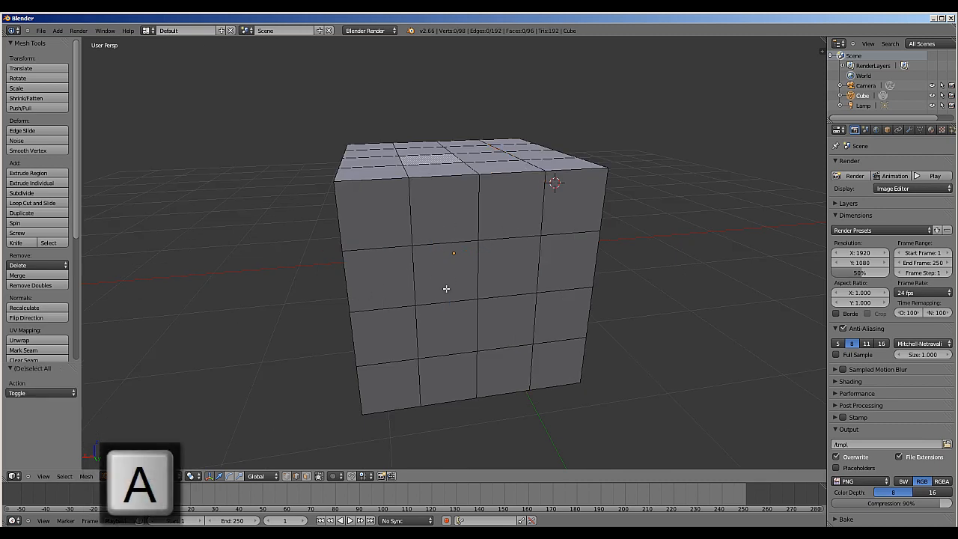
mouse_move(300, 465)
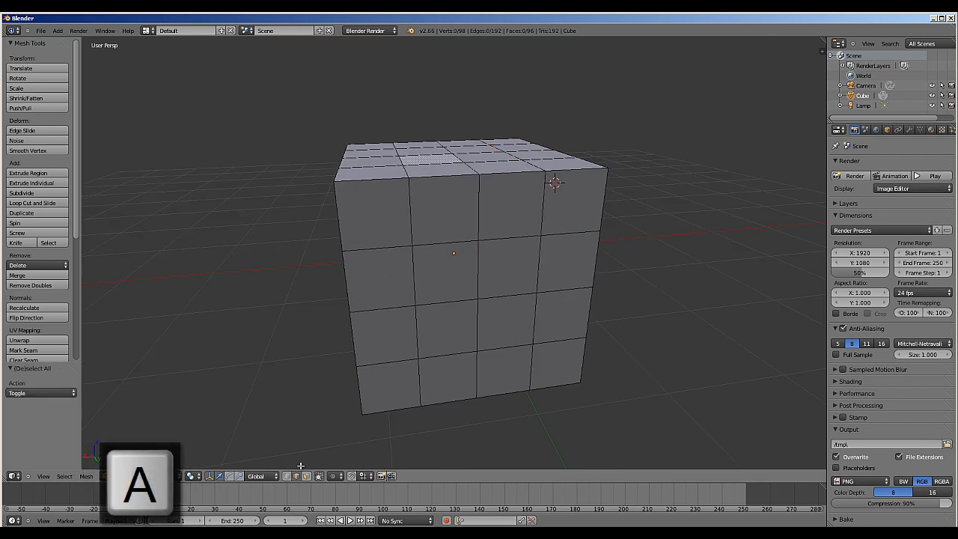
Step: Extrude one front face outward into a small square block
key(Tab)
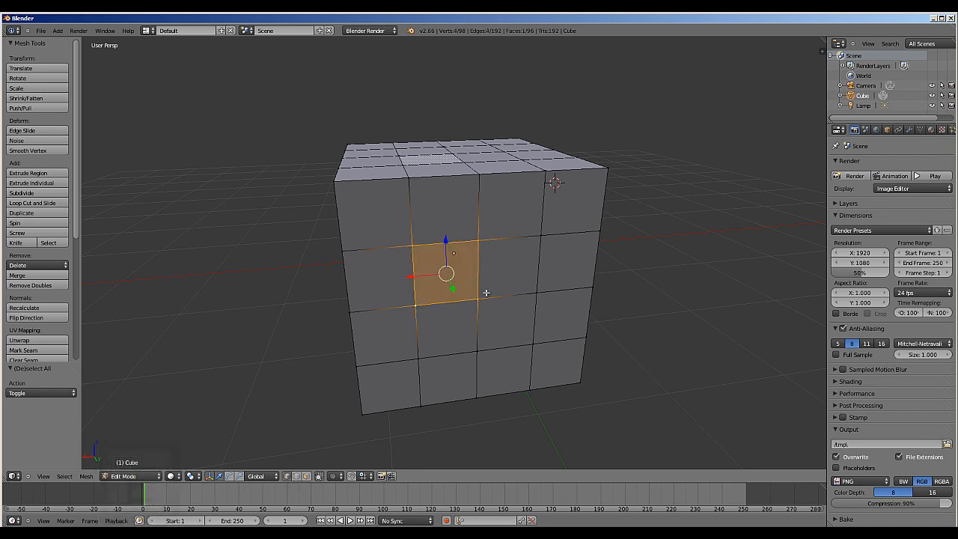
key(e)
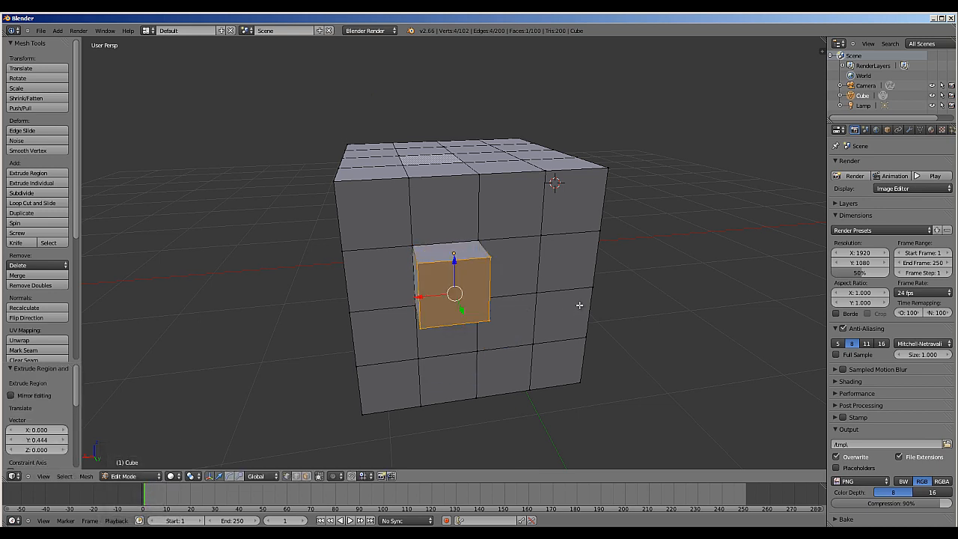
mouse_move(538, 239)
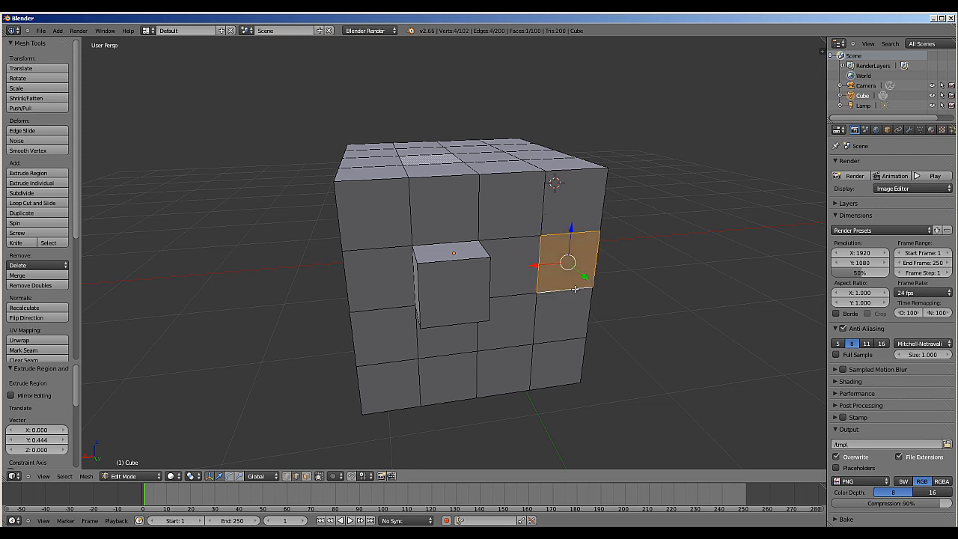
Step: Extrude a second front face and push it inward into a recess
key(e)
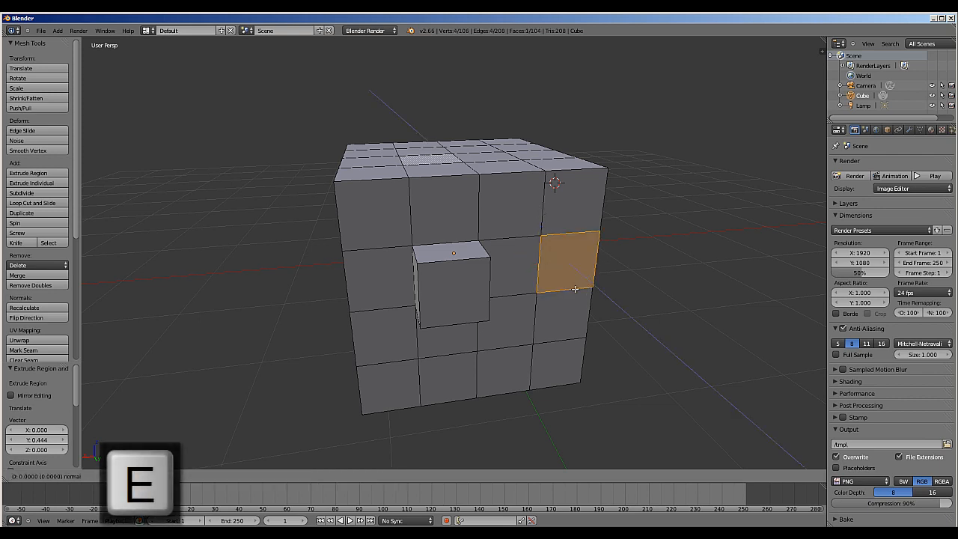
key(e)
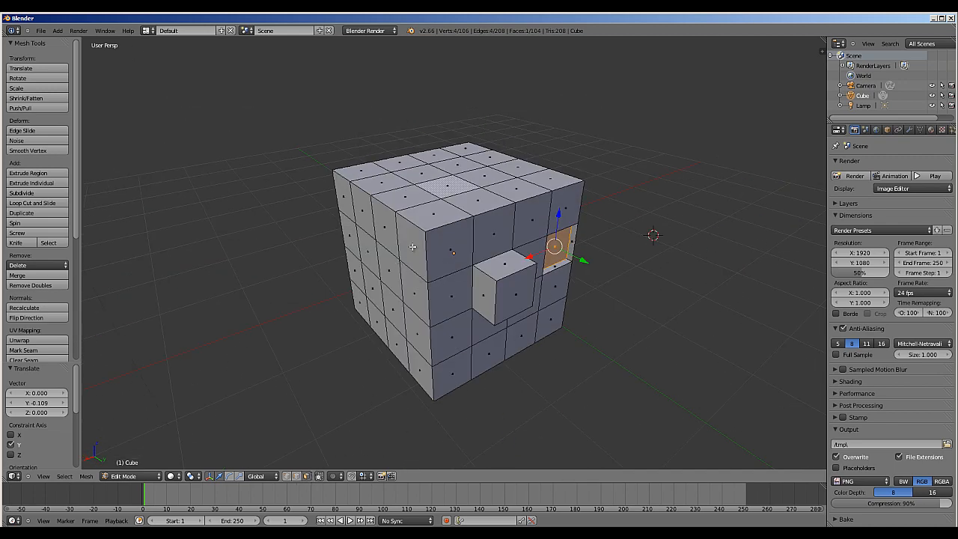
Step: Extrude a side face outward into a long protrusion and taper its end
key(e)
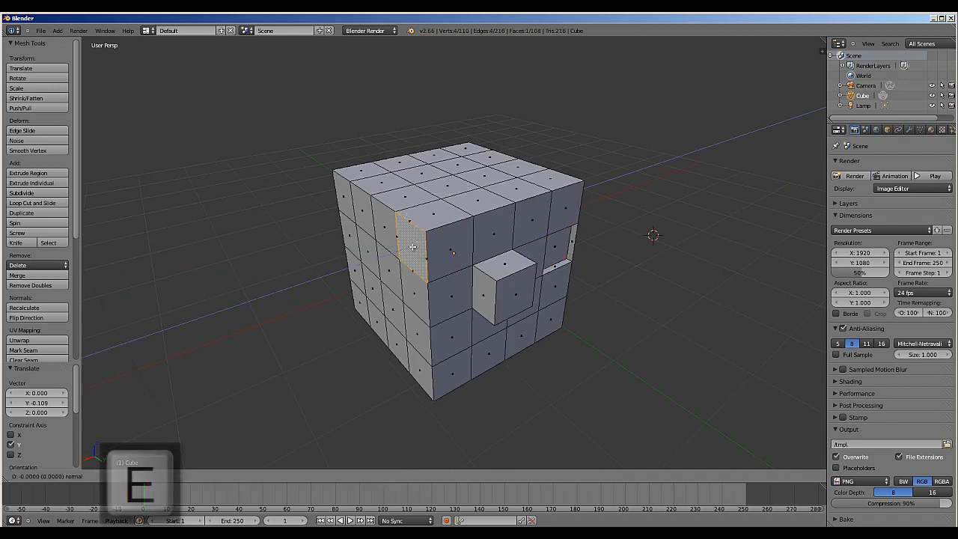
key(e)
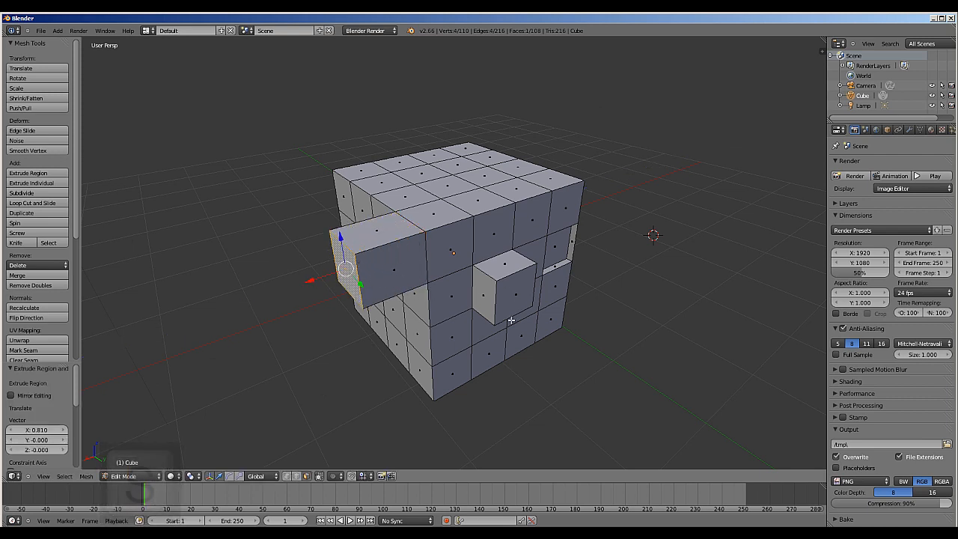
key(r)
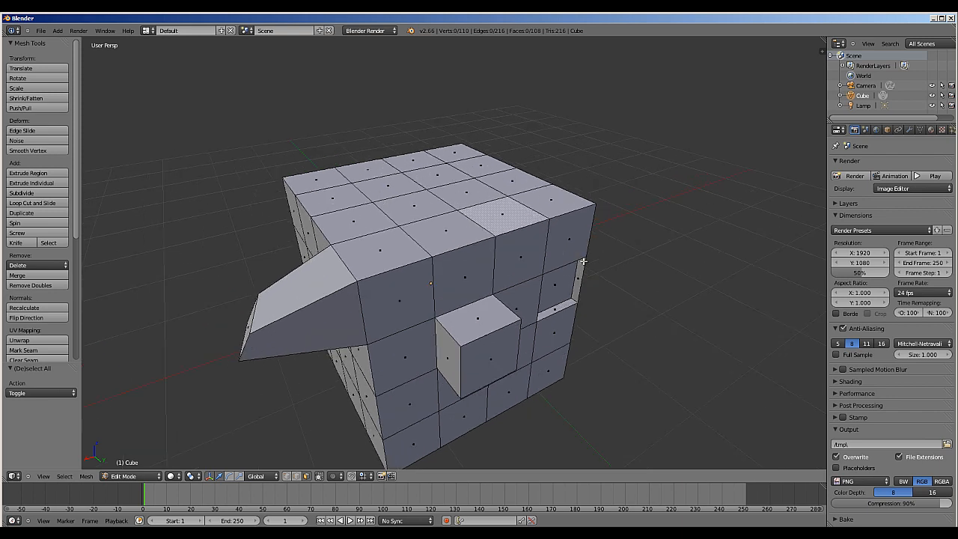
mouse_move(521, 258)
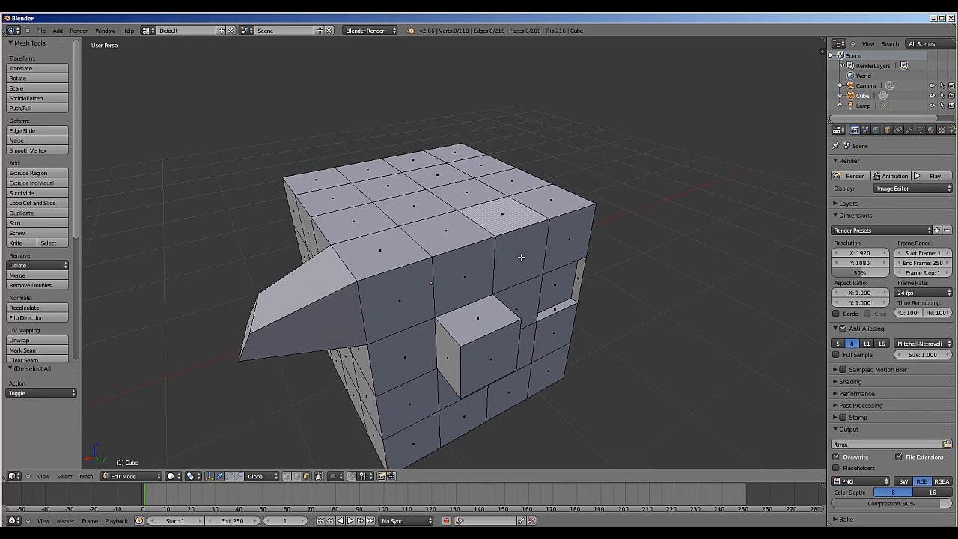
Step: Select the loop of faces running over the cube's top and down its front
click(520, 258)
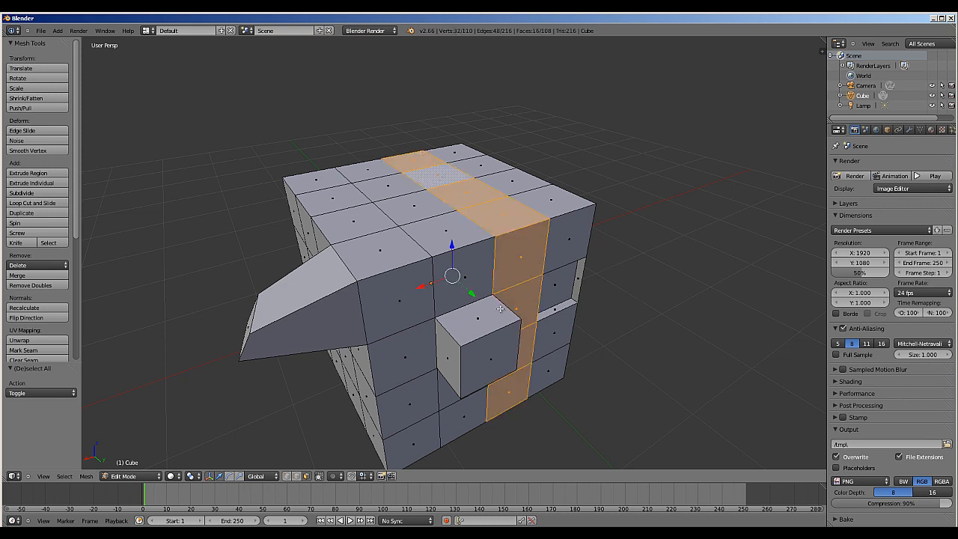
click(27, 173)
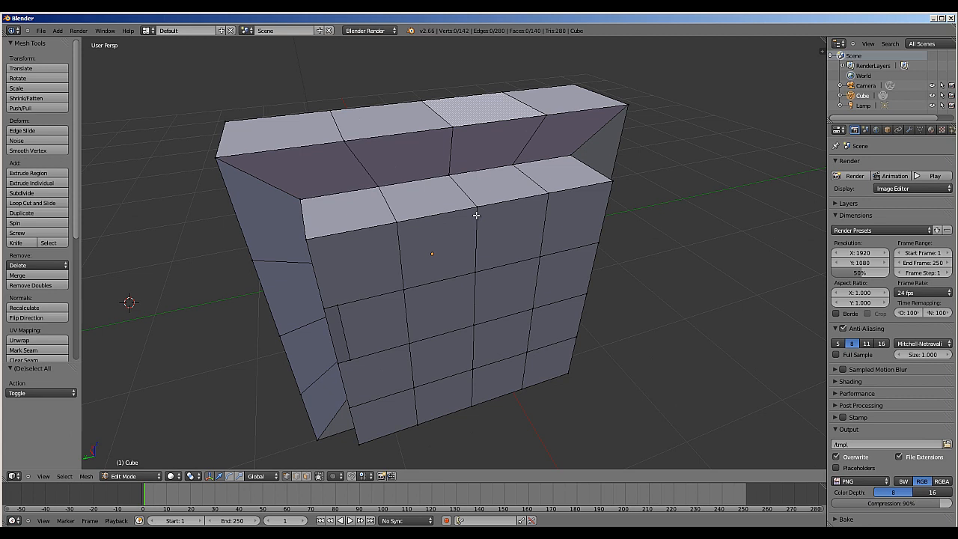
mouse_move(462, 209)
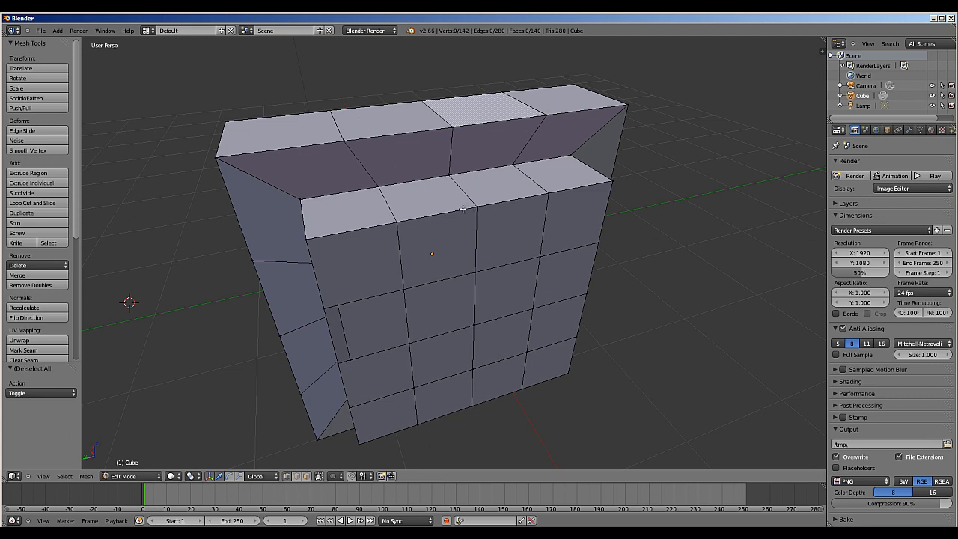
mouse_move(457, 210)
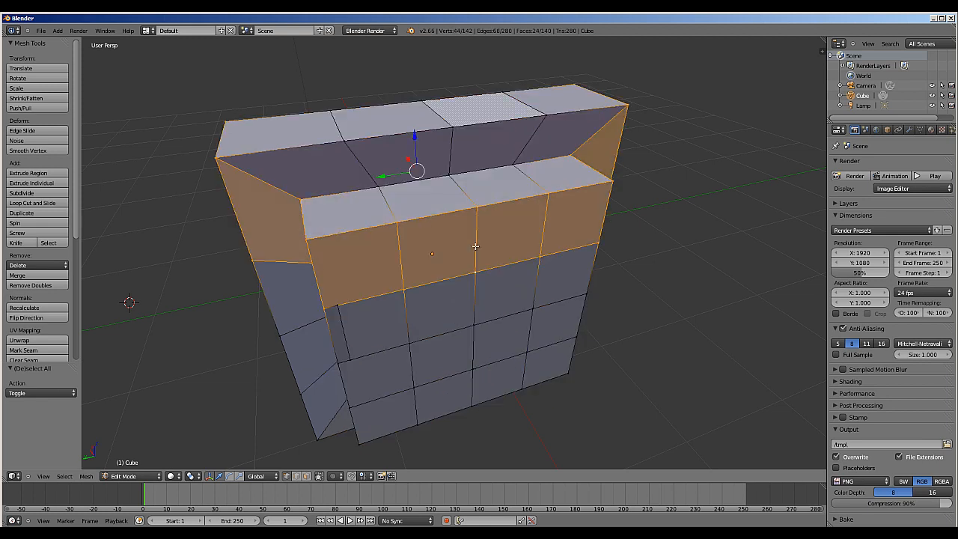
Step: Select the ring of faces around the upper section and extrude it
click(27, 173)
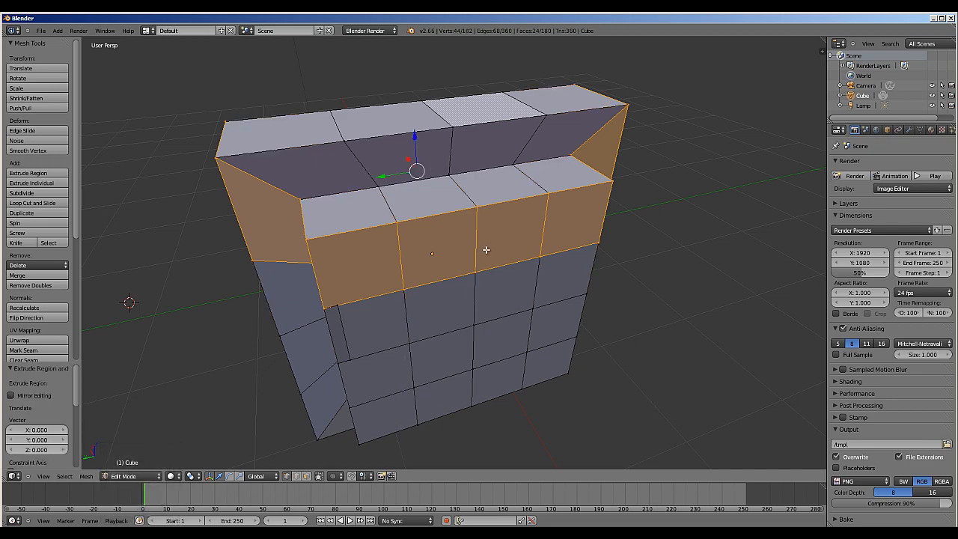